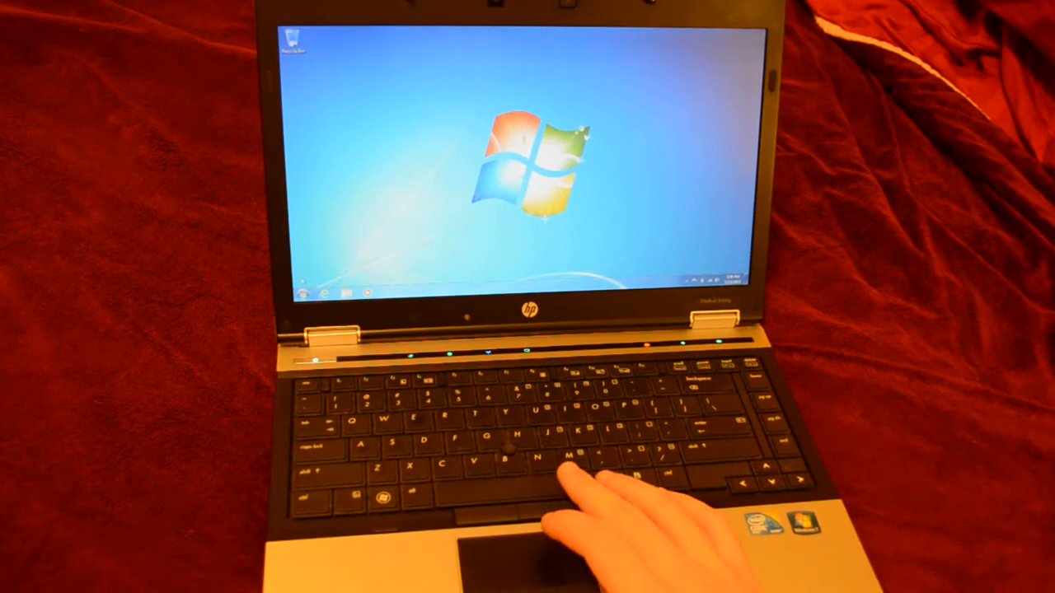
click(310, 294)
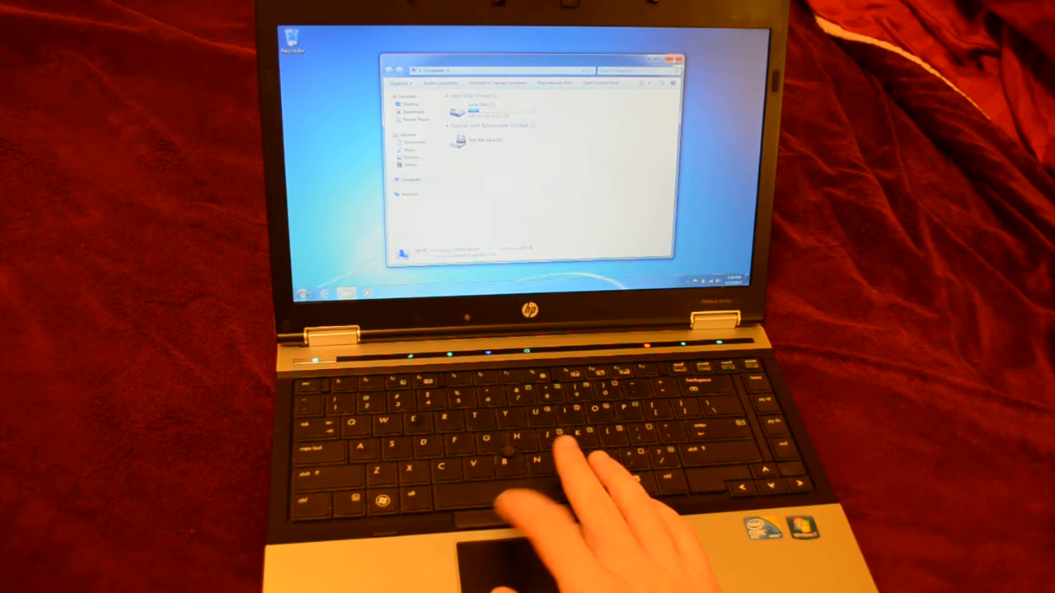
click(676, 57)
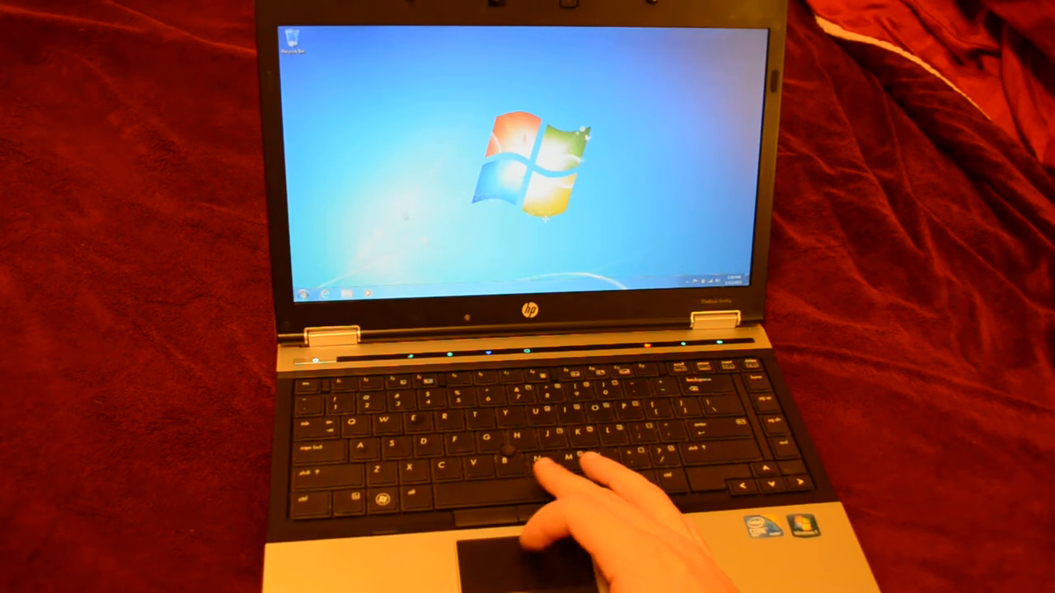
click(310, 294)
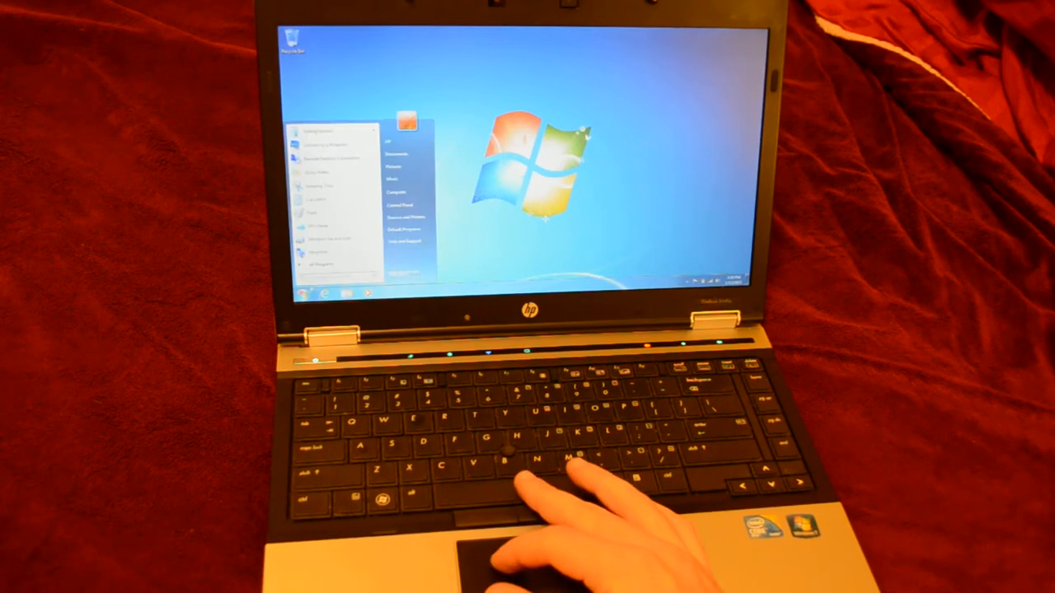